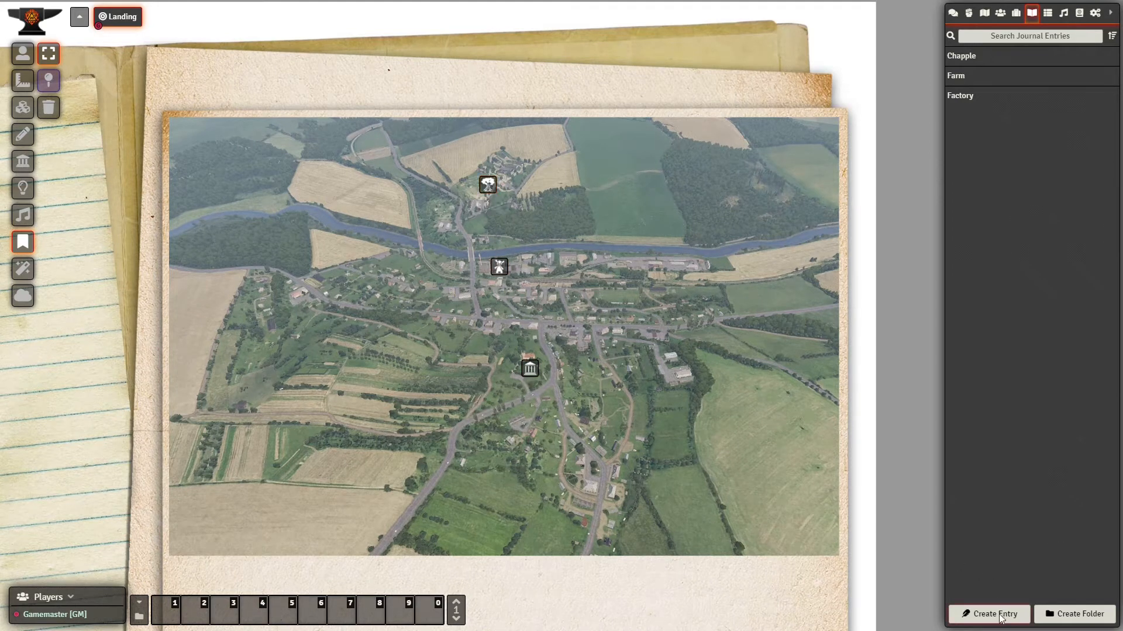
pyautogui.moveTo(1031, 13)
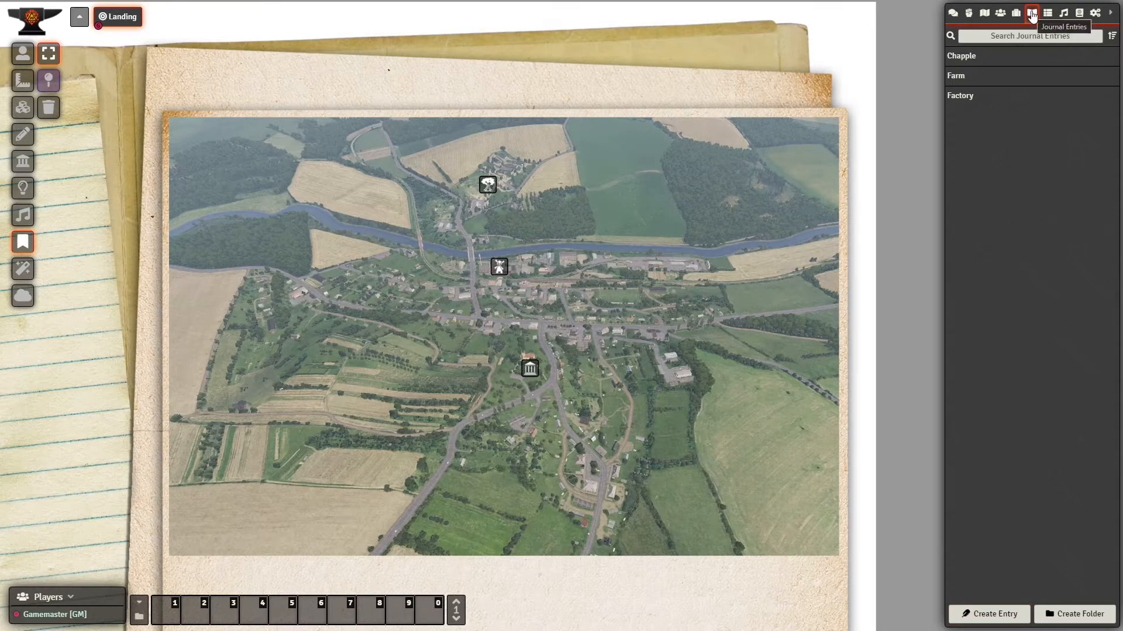
# Step: Create a new journal entry and title it 'Ruins'
pyautogui.click(988, 614)
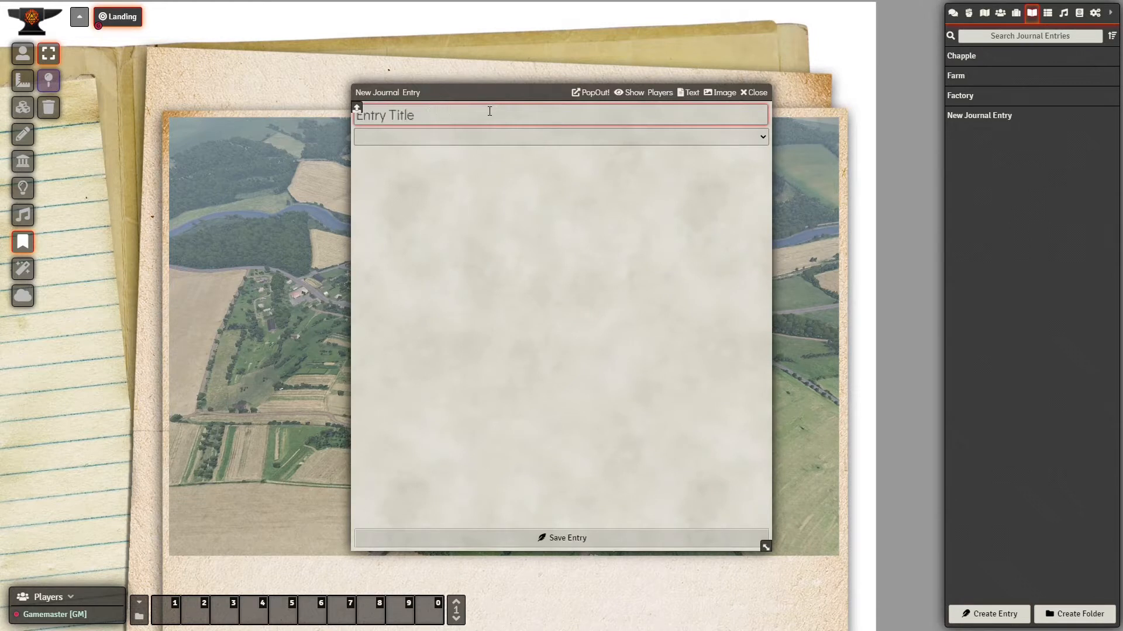
pyautogui.write('Ruins')
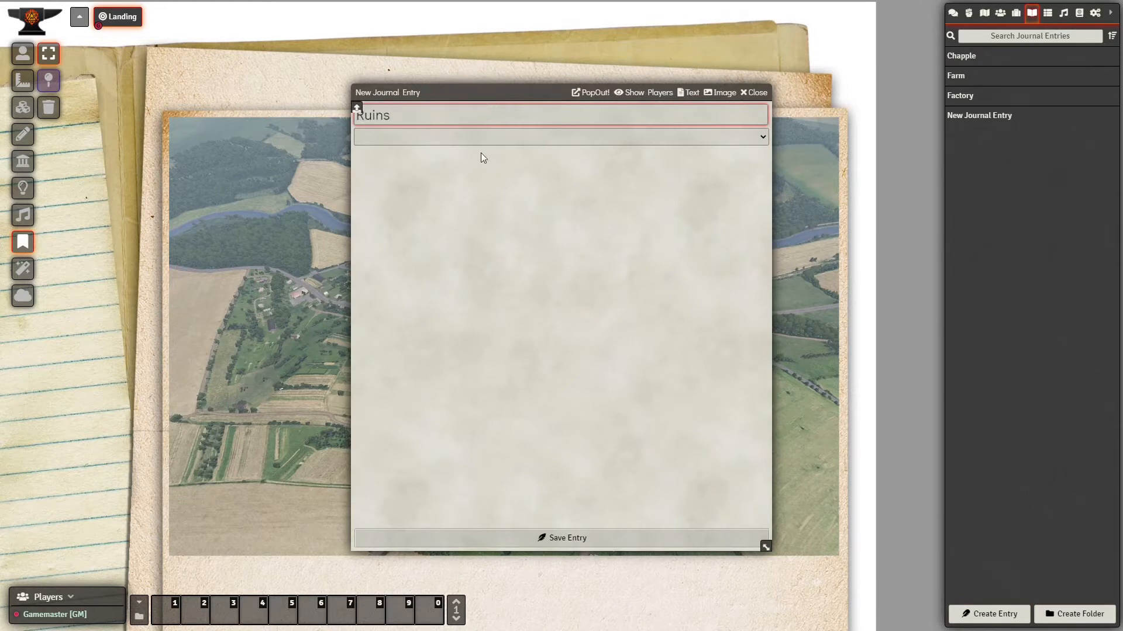
pyautogui.moveTo(727, 107)
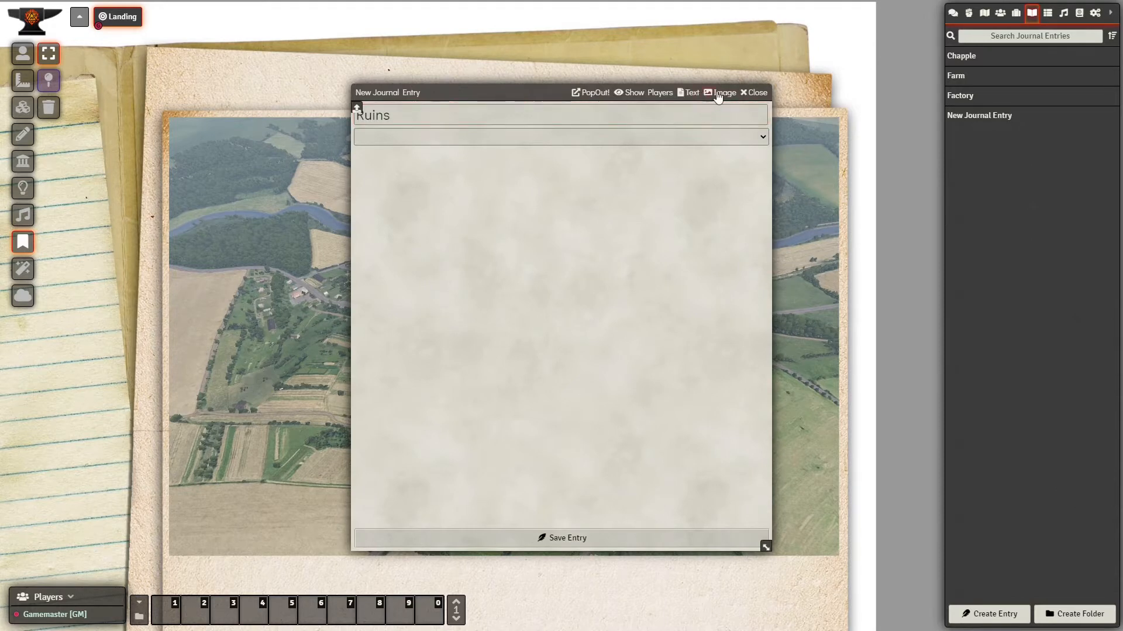
# Step: Switch the Ruins entry to image mode and upload ruins.jpg as its image
pyautogui.click(720, 92)
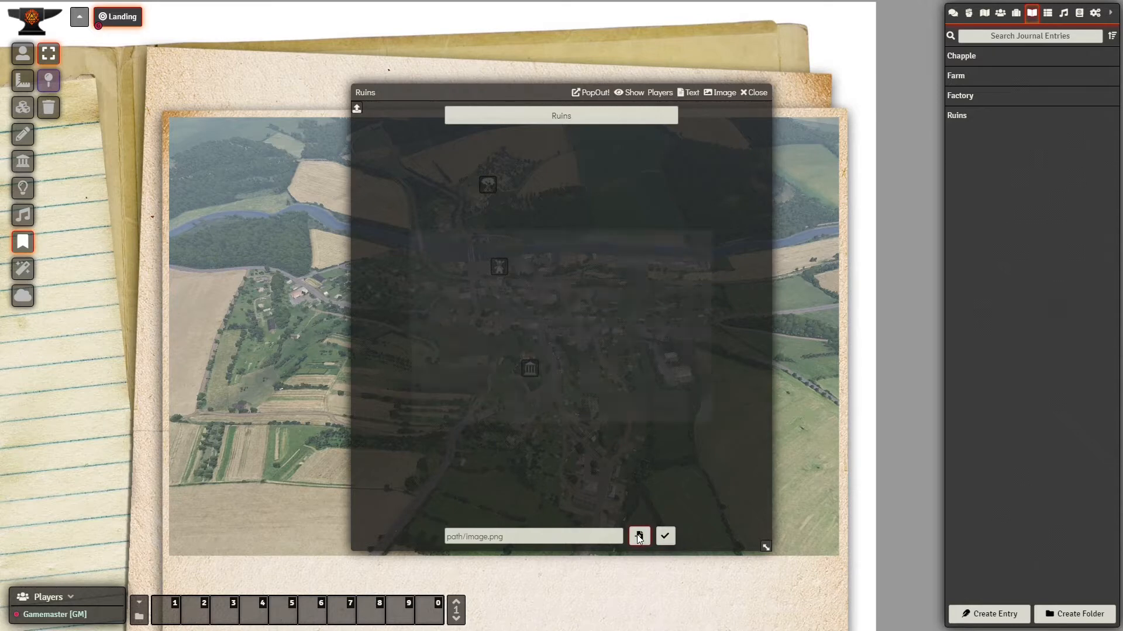
pyautogui.click(638, 536)
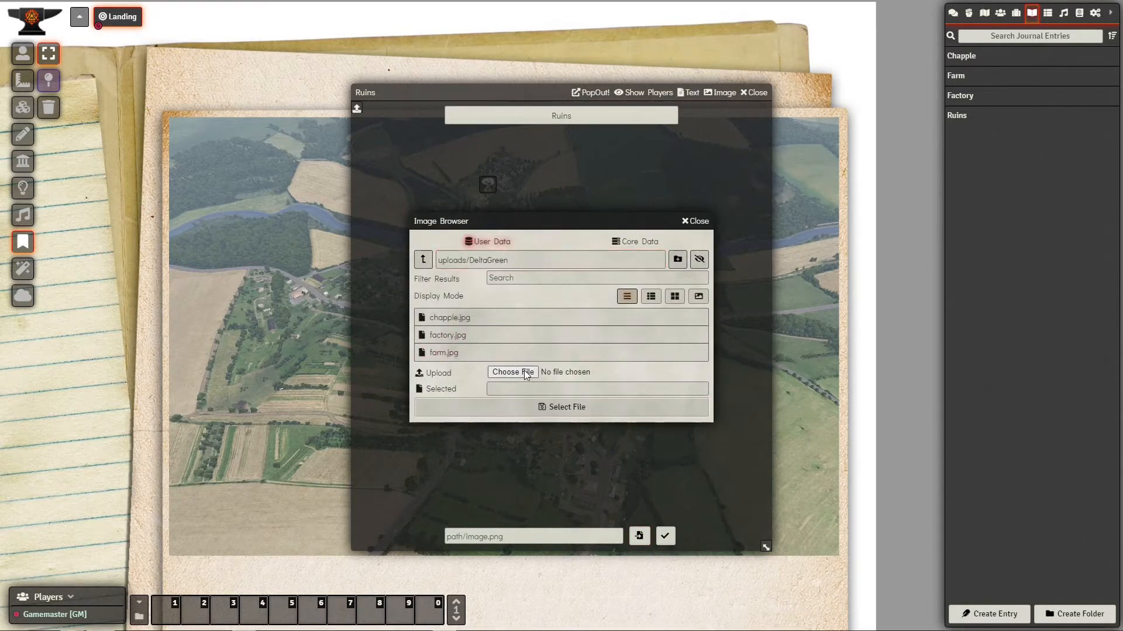
pyautogui.click(512, 372)
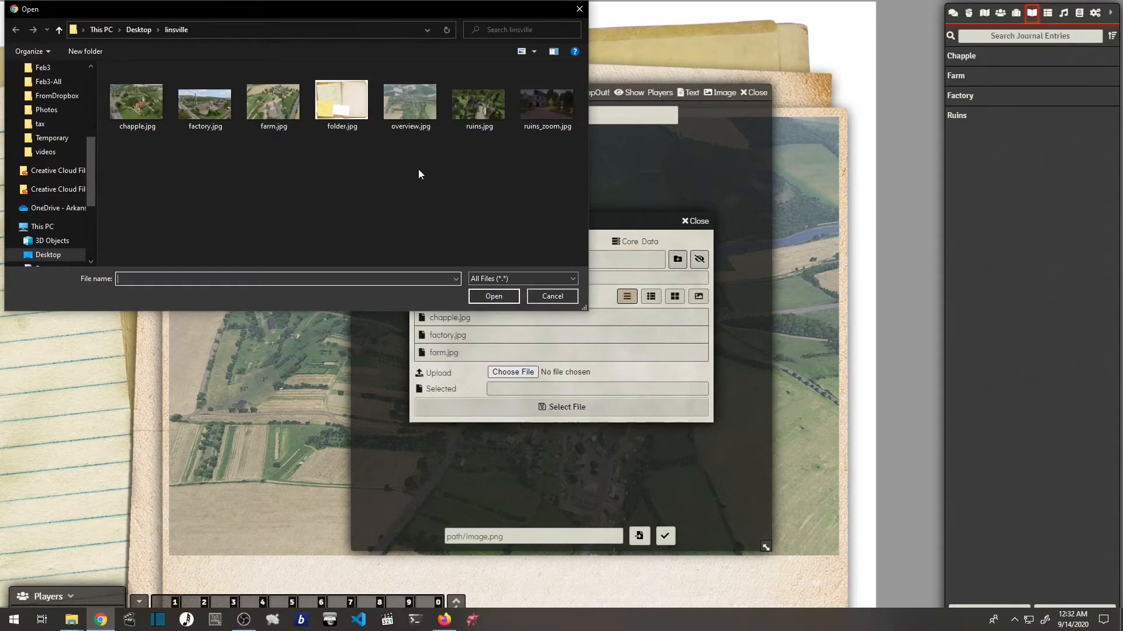
pyautogui.click(478, 97)
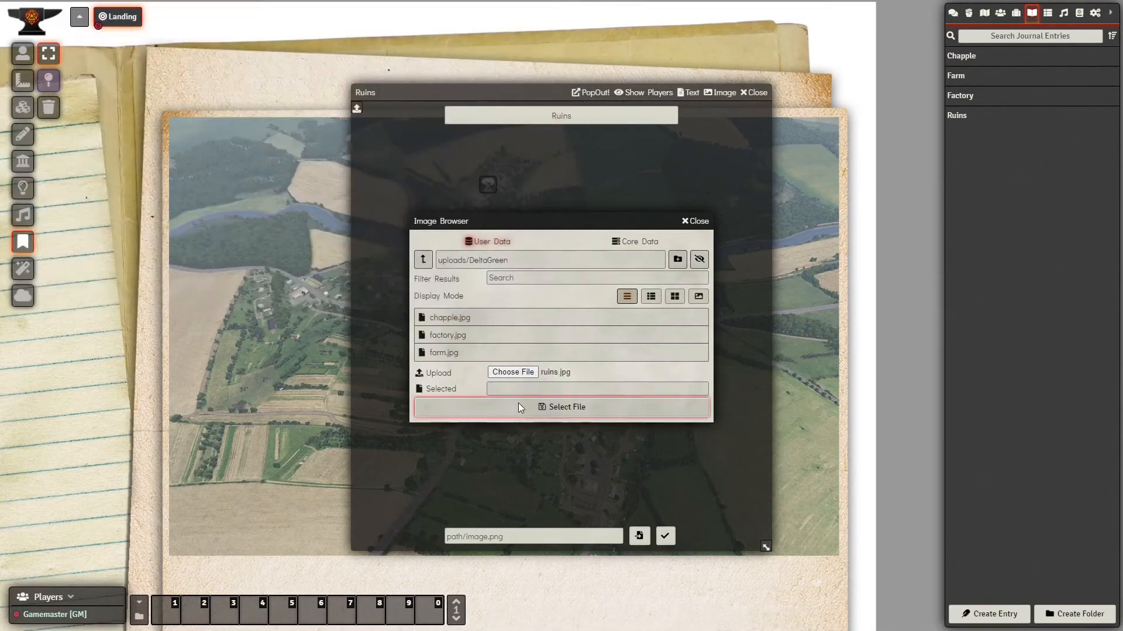
pyautogui.click(561, 407)
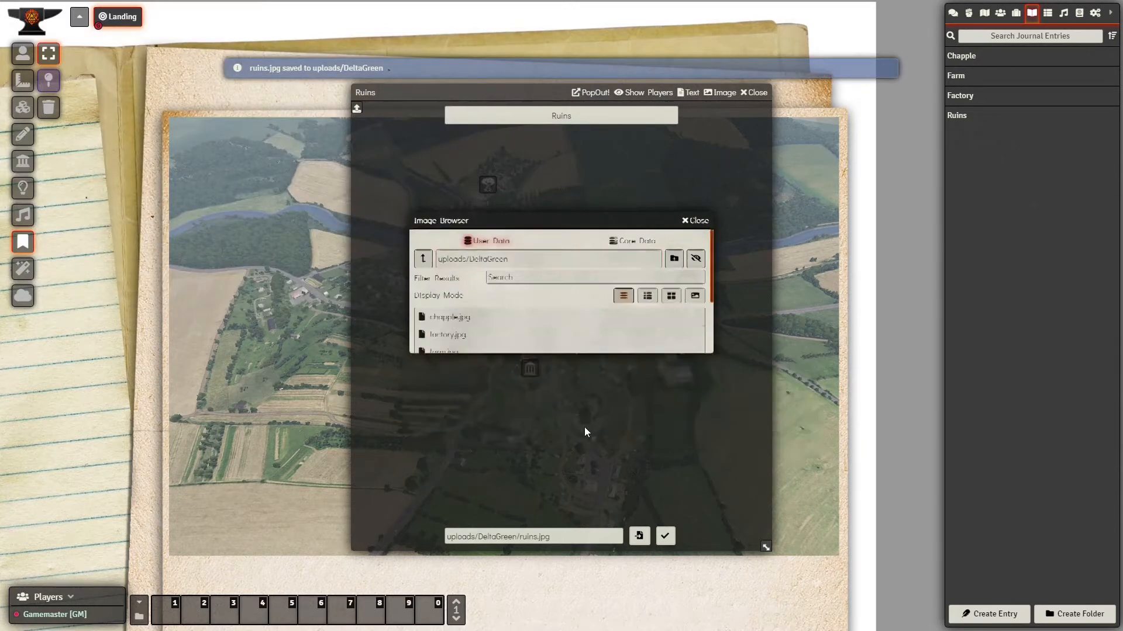
# Step: Confirm ruins.jpg as the Ruins entry image
pyautogui.click(666, 535)
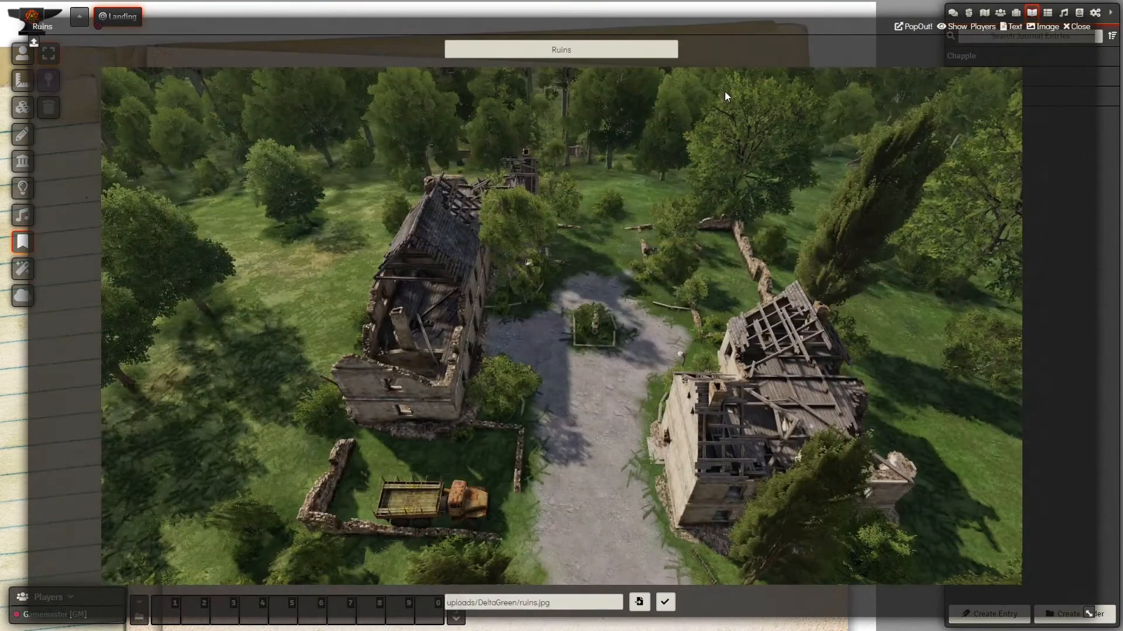
pyautogui.moveTo(905, 520)
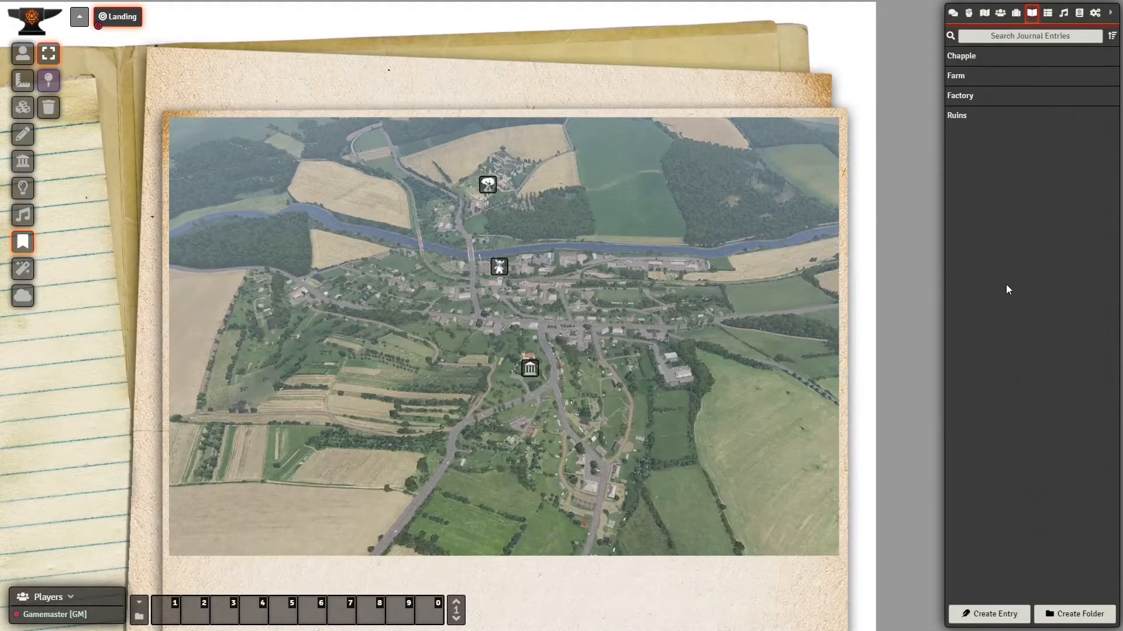
pyautogui.moveTo(955, 128)
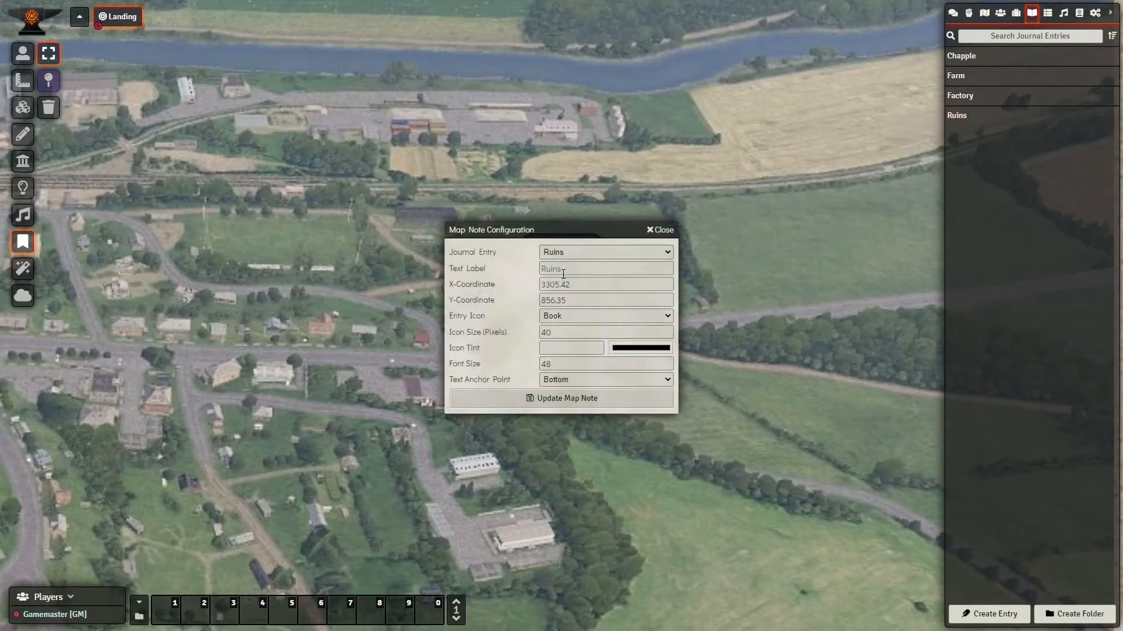
# Step: Set the Ruins note icon size to 32, lower its font size, and pick a new marker icon
pyautogui.click(605, 332)
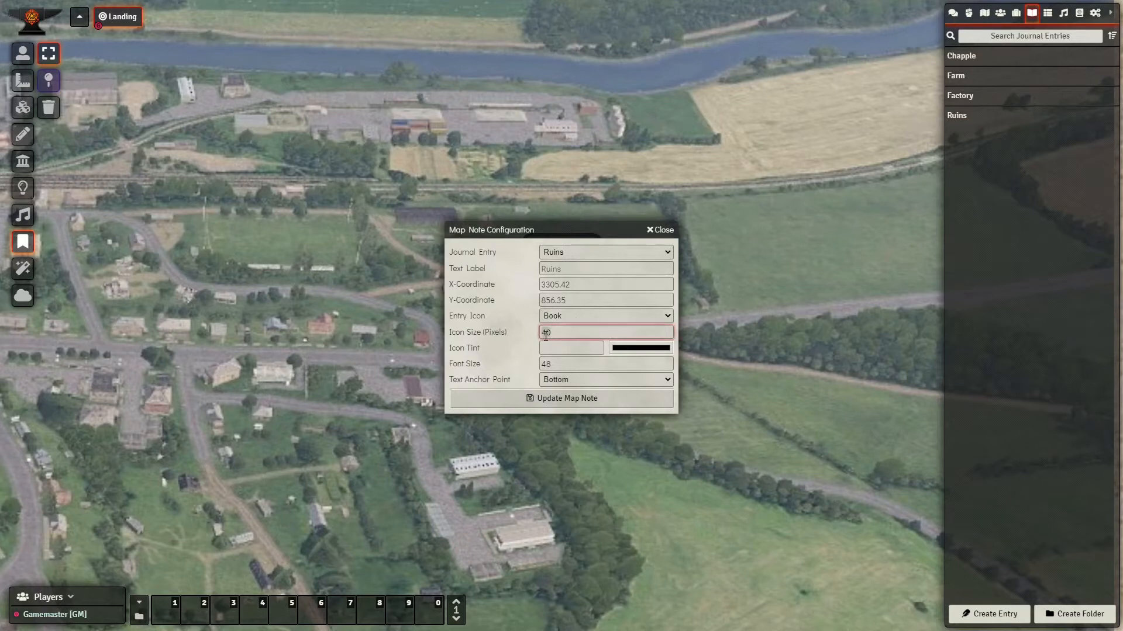
pyautogui.click(604, 364)
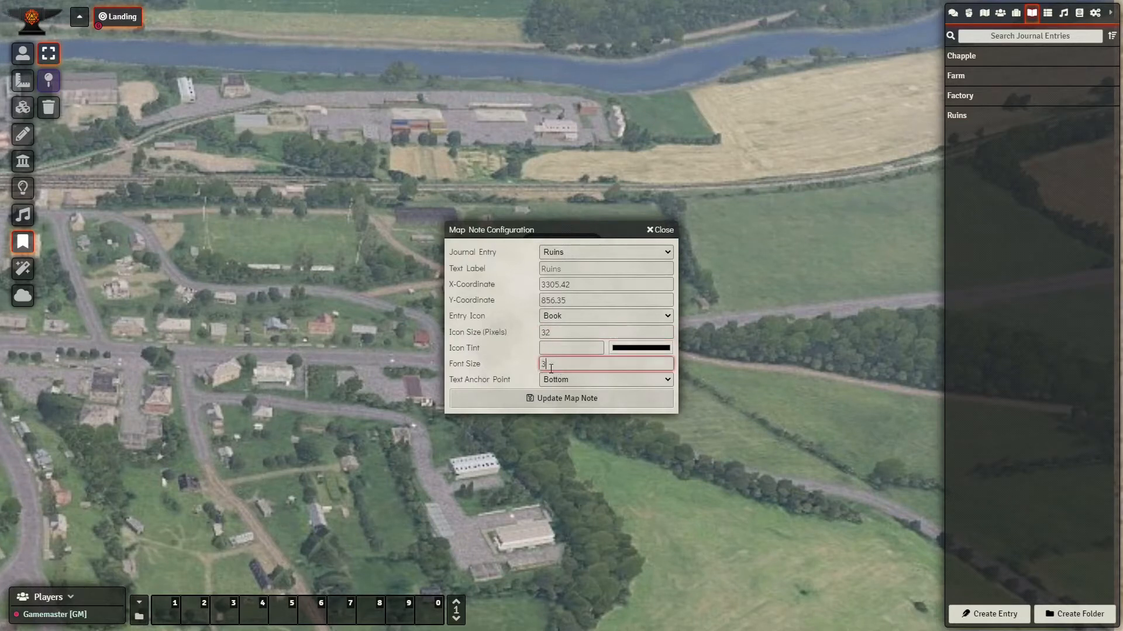
pyautogui.click(603, 316)
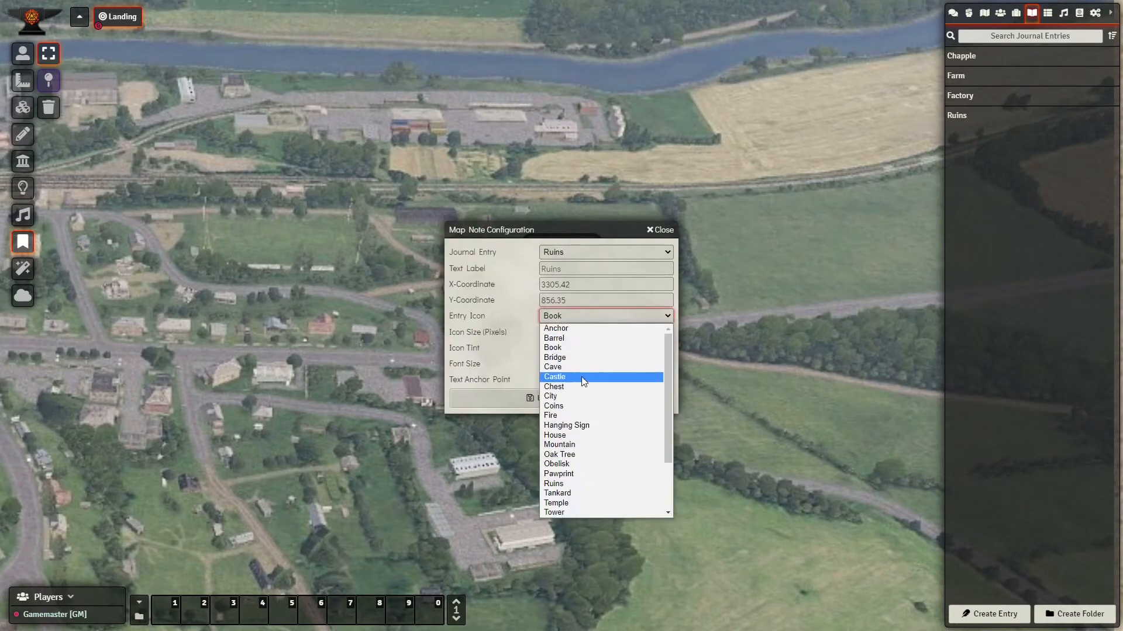
pyautogui.moveTo(589, 453)
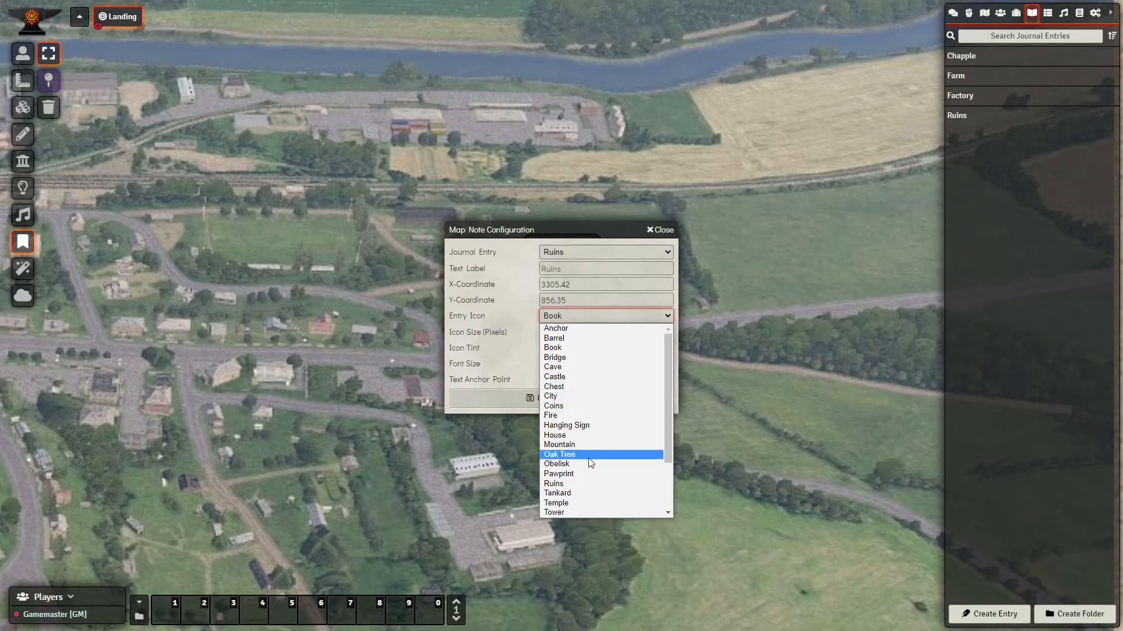
pyautogui.click(552, 484)
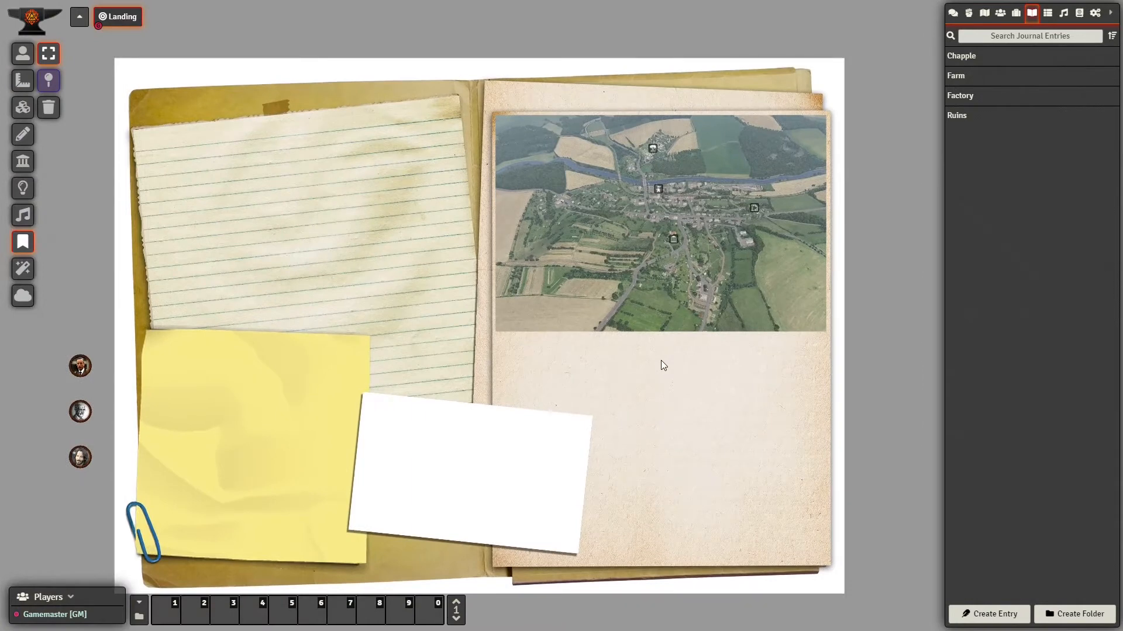
pyautogui.moveTo(891, 396)
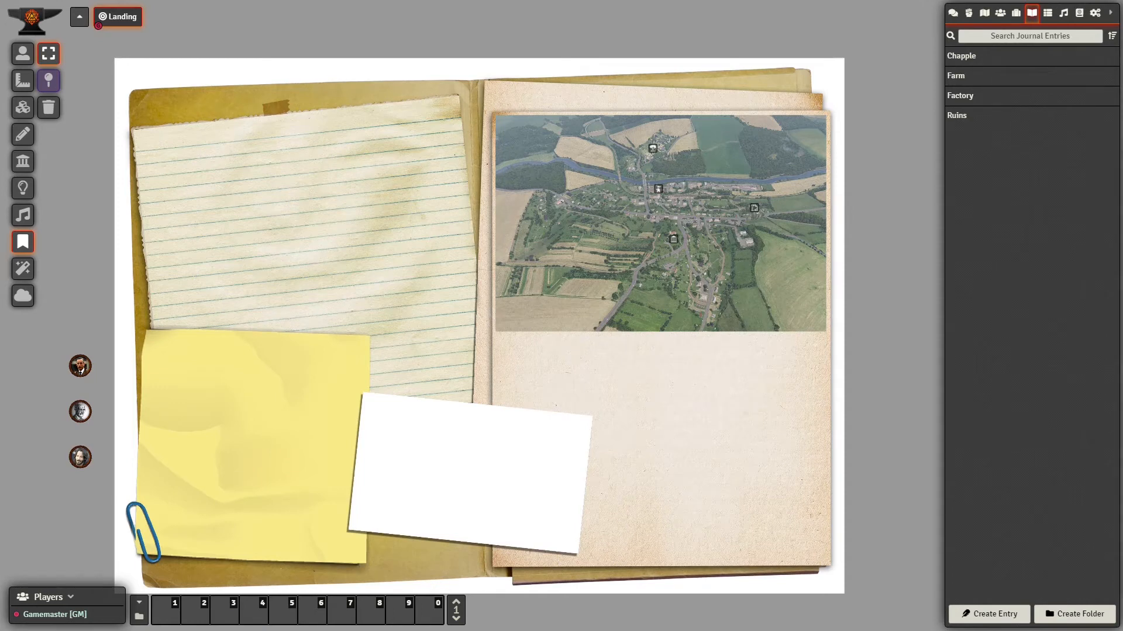
pyautogui.moveTo(654, 266)
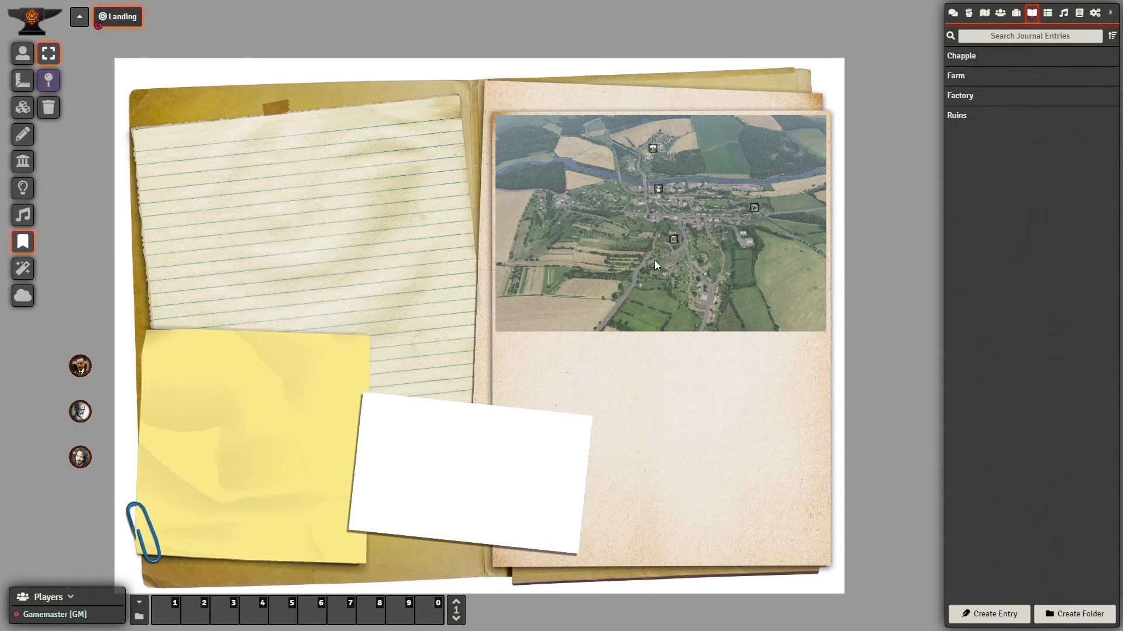
pyautogui.moveTo(663, 265)
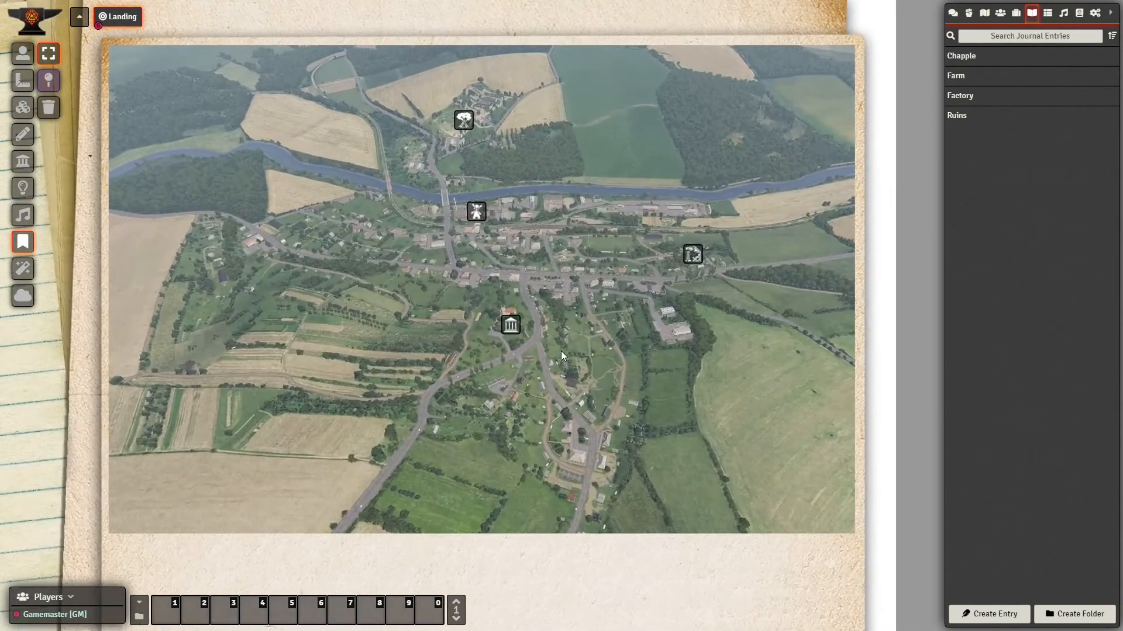
pyautogui.moveTo(511, 323)
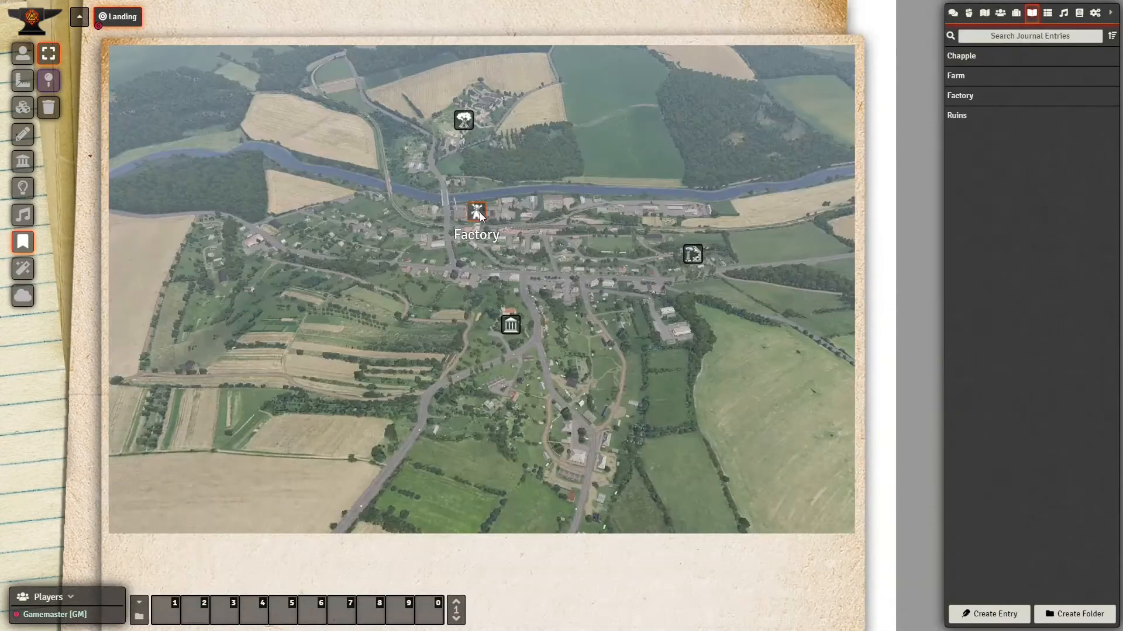
pyautogui.click(475, 213)
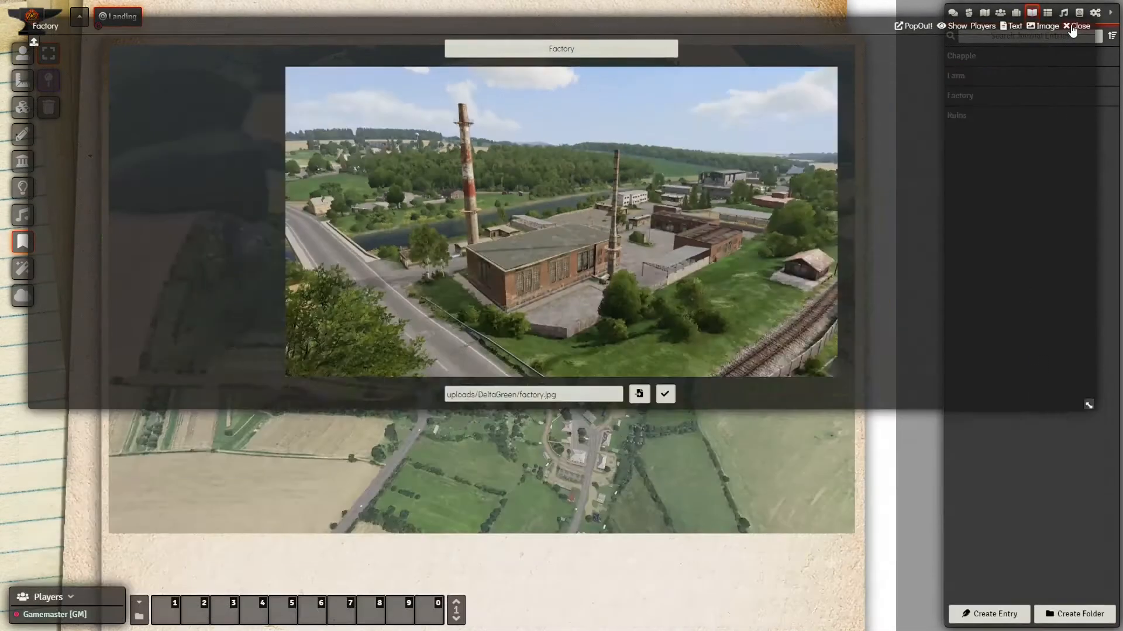
pyautogui.click(956, 76)
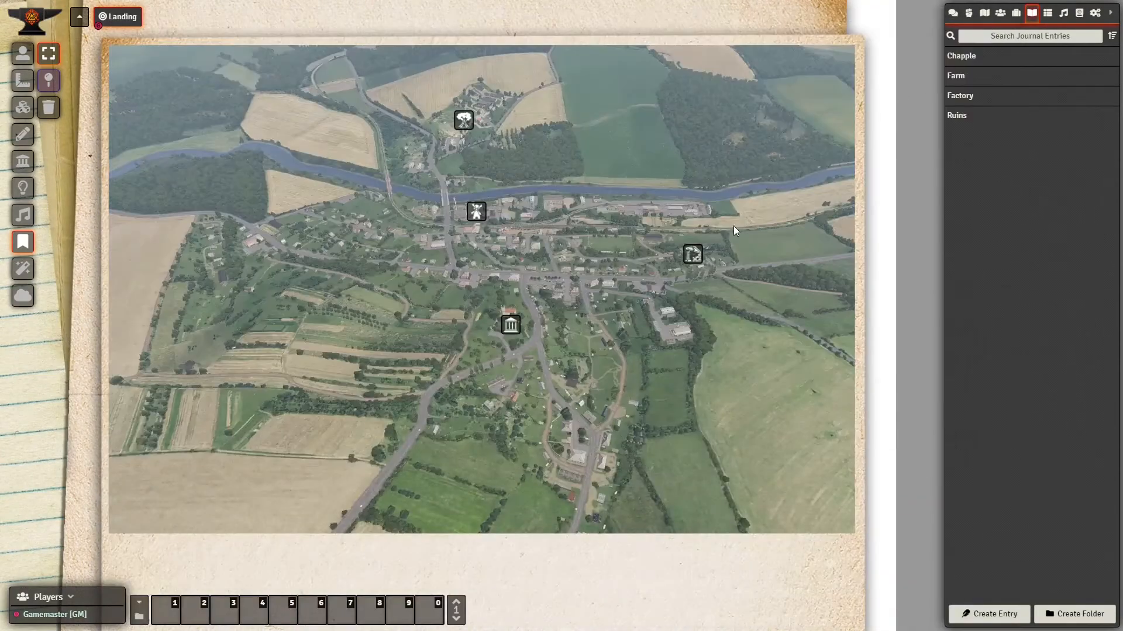
pyautogui.click(956, 116)
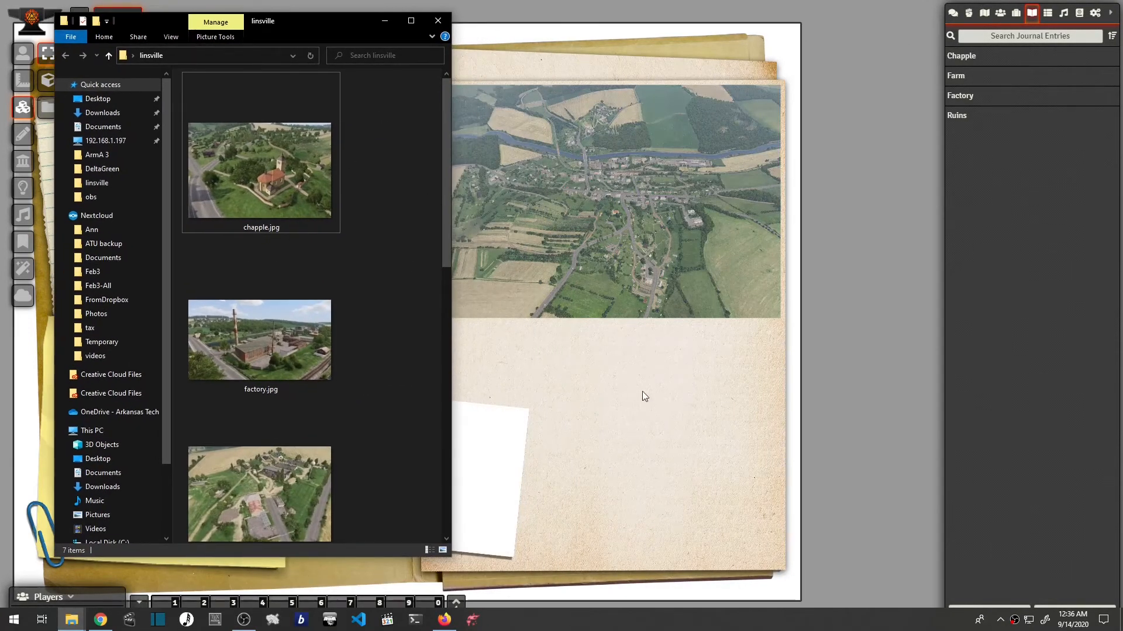
# Step: Select ruins_zoom.jpg in the linsville folder to drag onto the scene
pyautogui.scroll(-3)
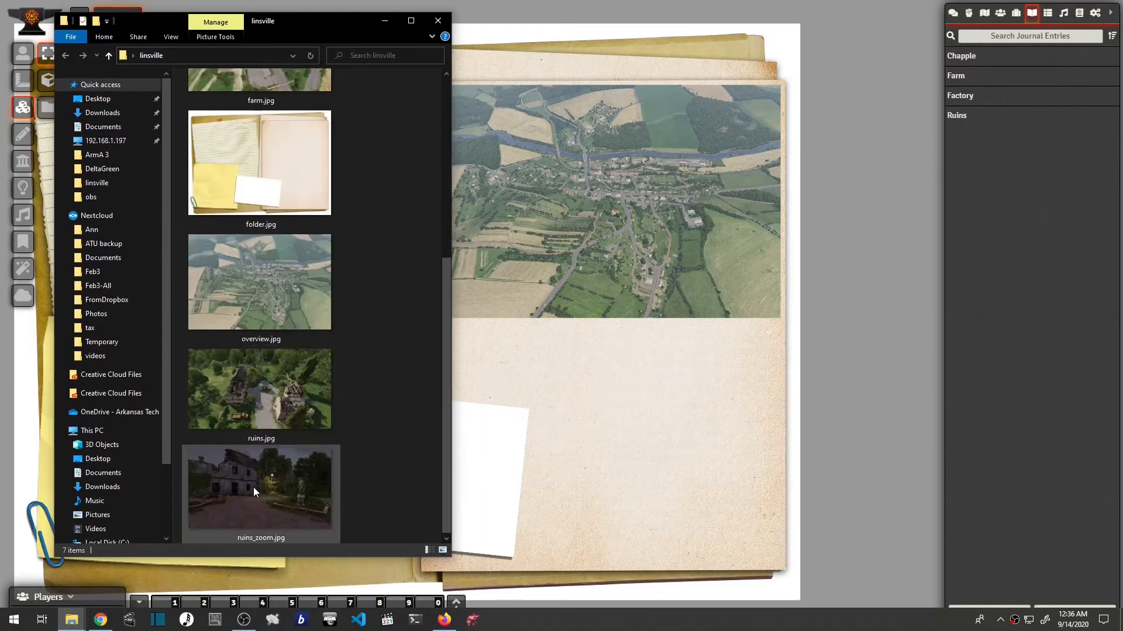
pyautogui.click(437, 20)
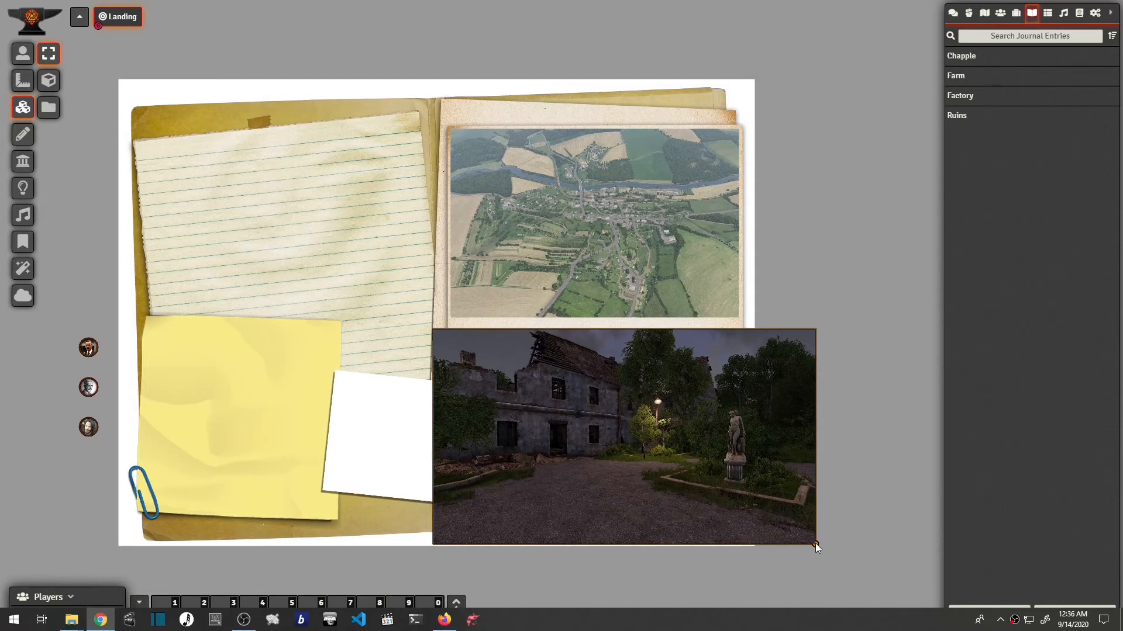
# Step: Shrink the night ruins tile and move it onto the left white card
pyautogui.moveTo(814, 546); pyautogui.dragTo(645, 453)
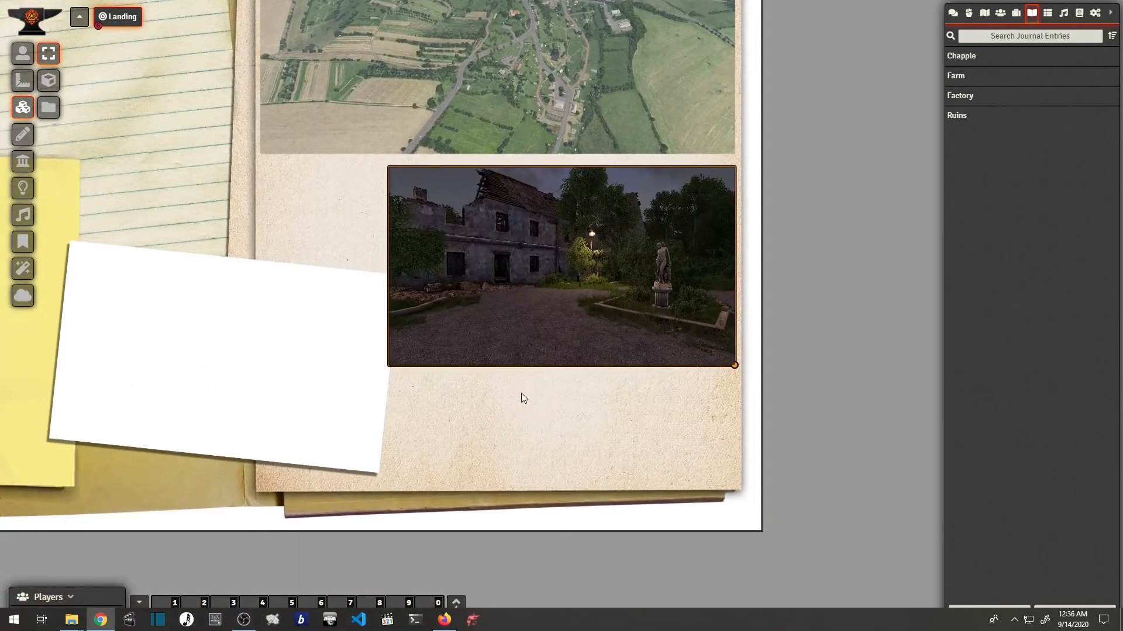
pyautogui.moveTo(562, 265); pyautogui.dragTo(515, 286)
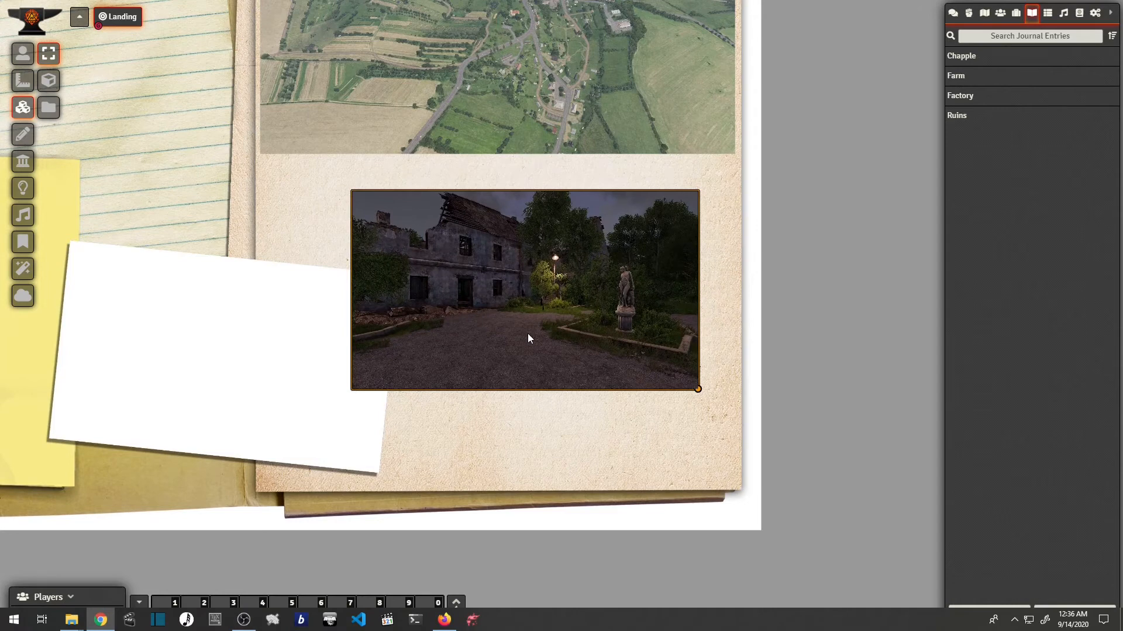
pyautogui.moveTo(526, 338)
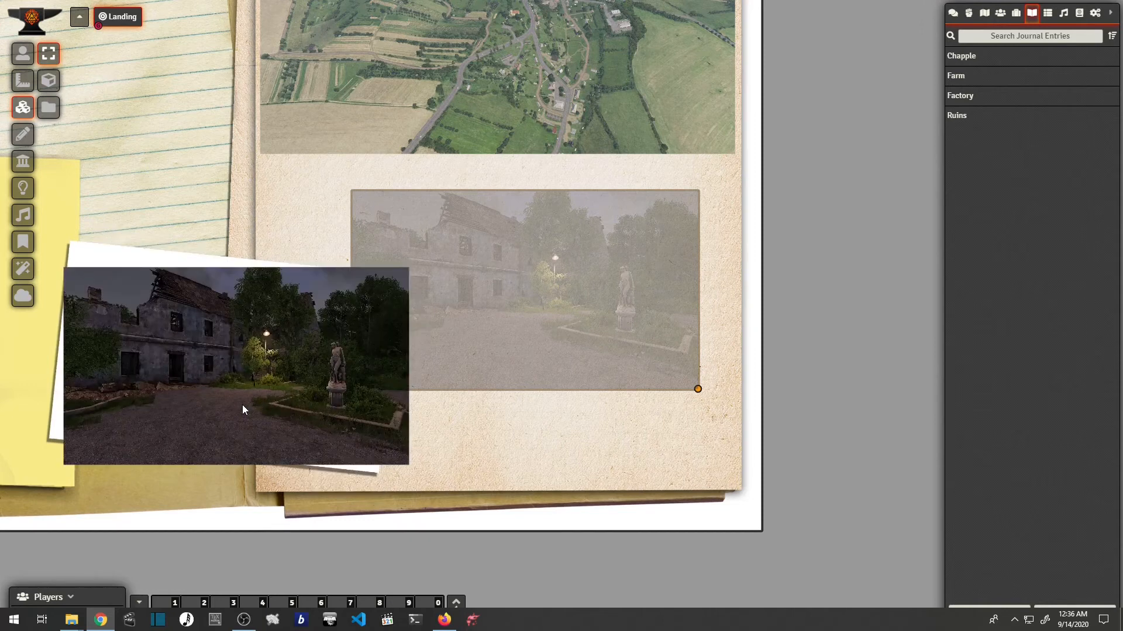
pyautogui.moveTo(697, 389); pyautogui.dragTo(409, 465)
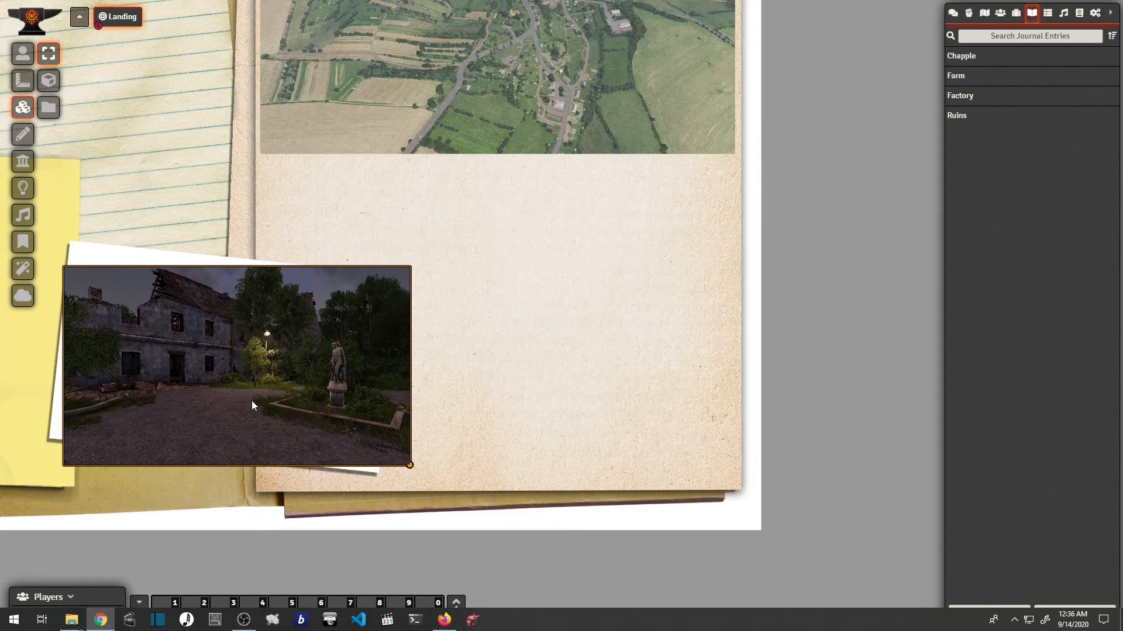
# Step: Rotate the night ruins tile to an angle and position it over the white card
pyautogui.click(251, 406)
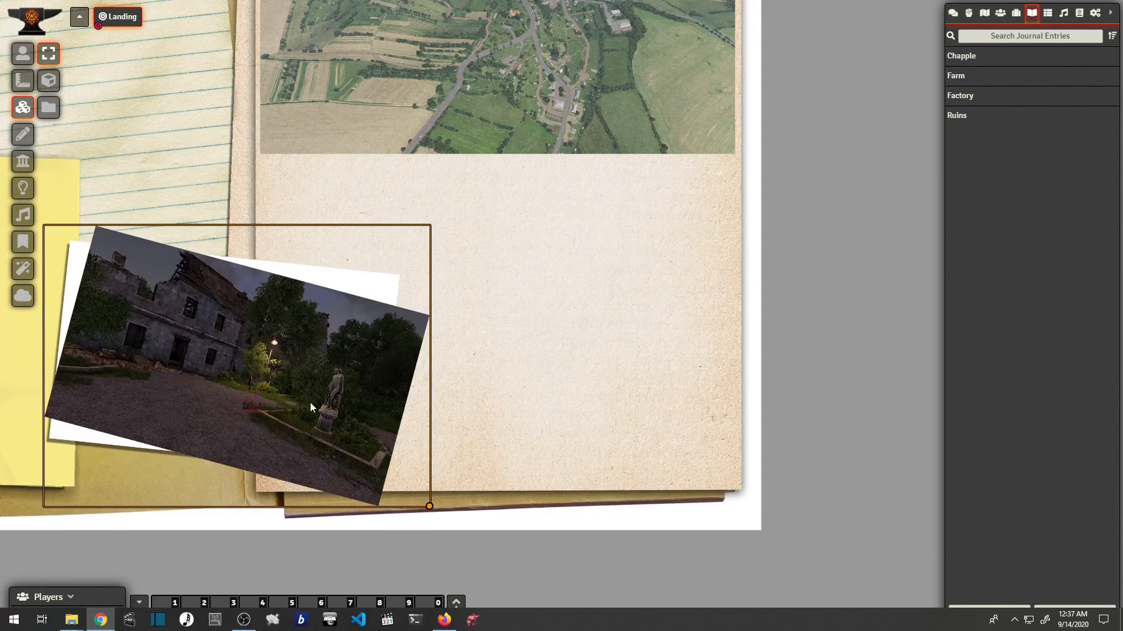
pyautogui.moveTo(311, 407); pyautogui.dragTo(272, 380)
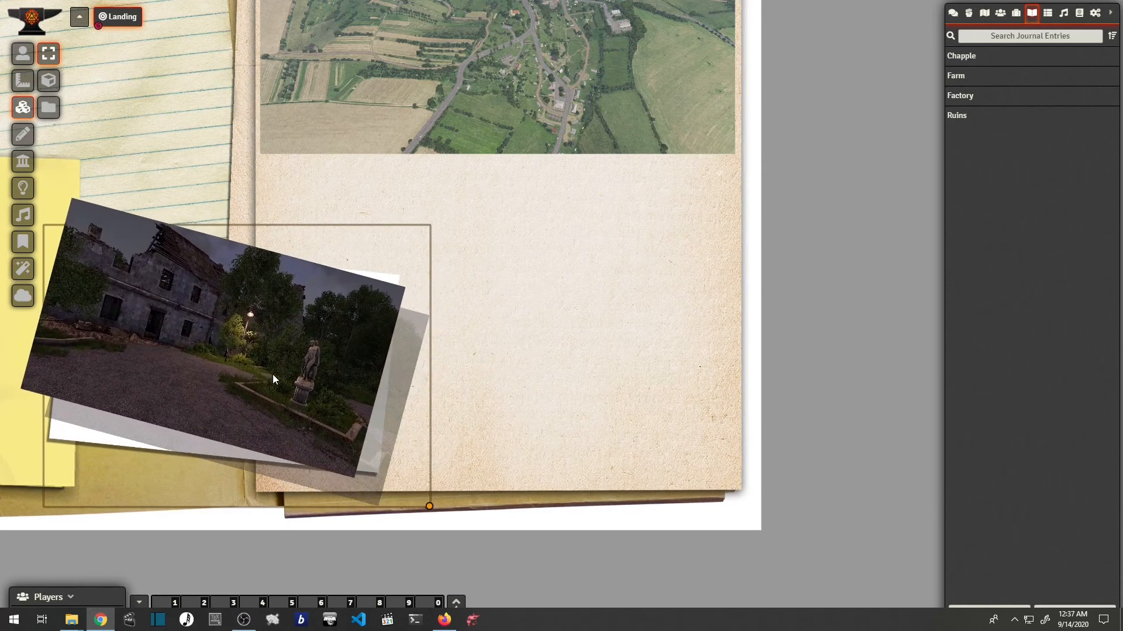
pyautogui.moveTo(272, 380); pyautogui.dragTo(620, 348)
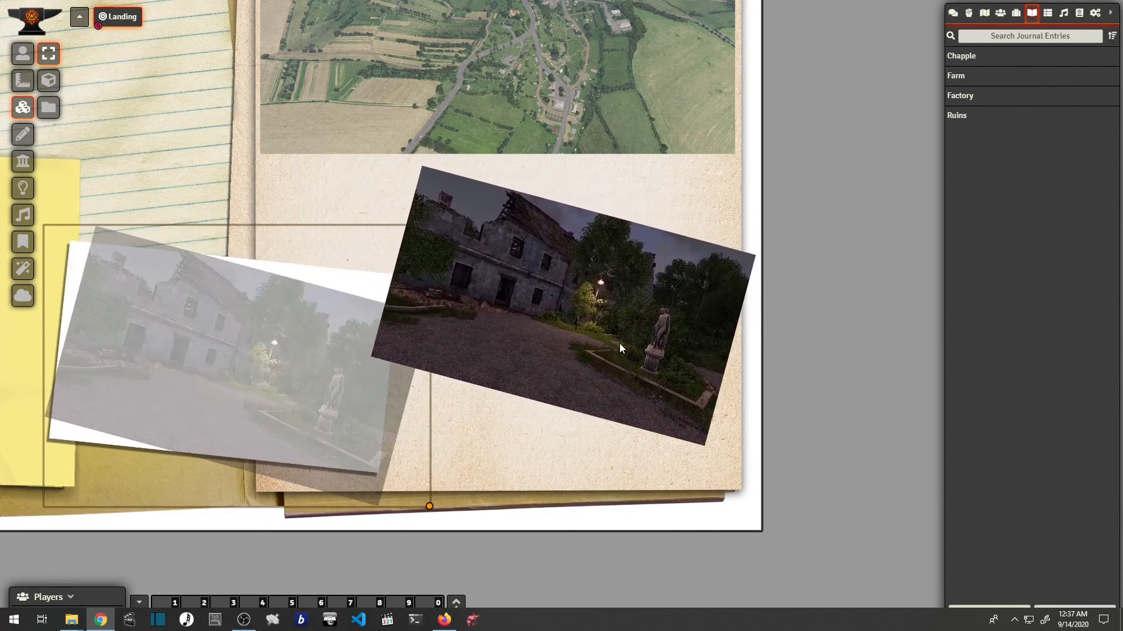
pyautogui.moveTo(564, 301); pyautogui.dragTo(215, 358)
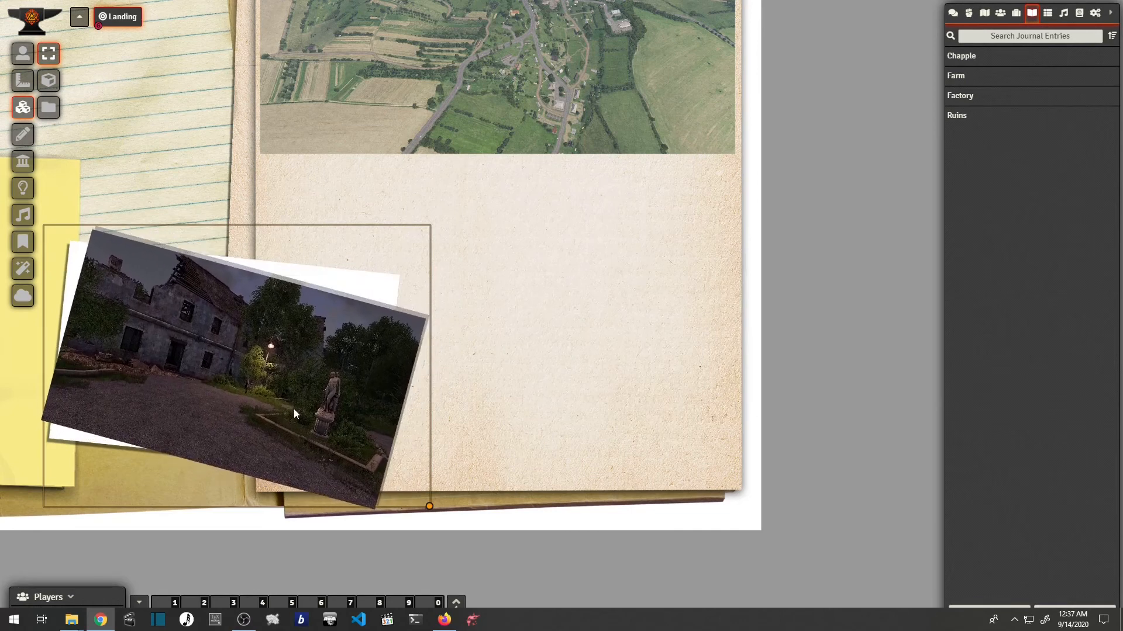
pyautogui.moveTo(293, 414); pyautogui.dragTo(288, 402)
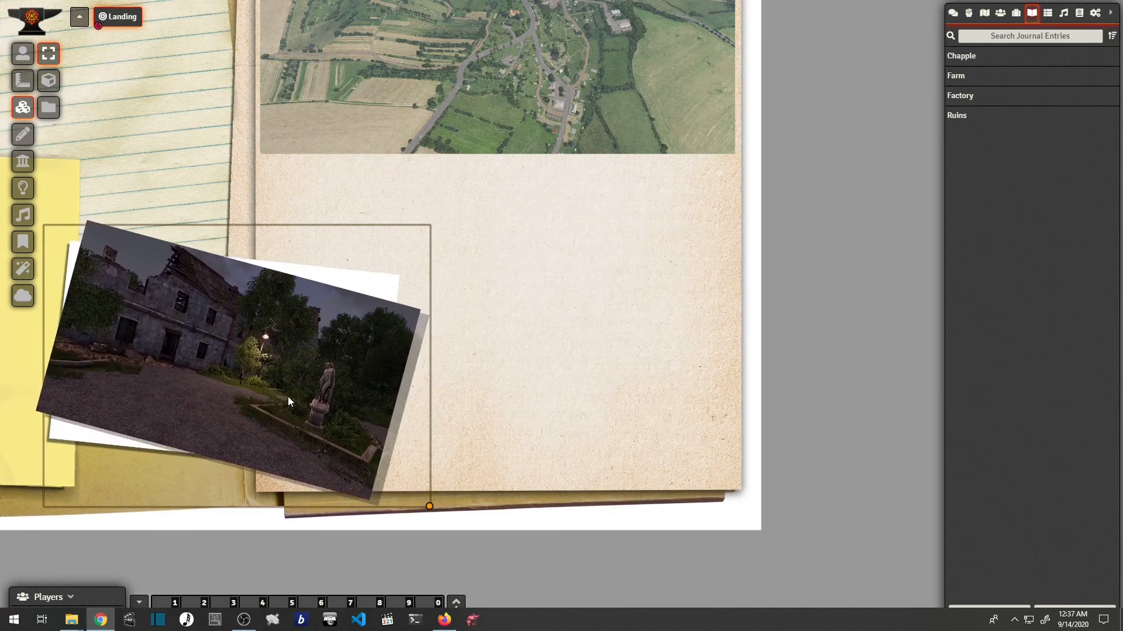
pyautogui.moveTo(429, 506); pyautogui.dragTo(420, 500)
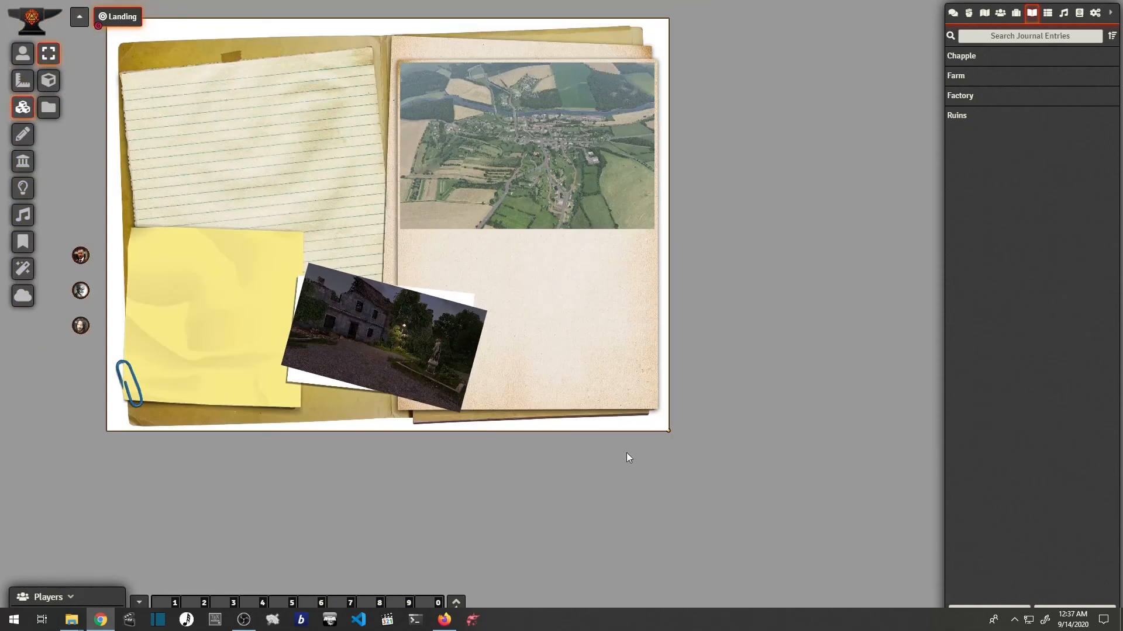
pyautogui.moveTo(620, 458)
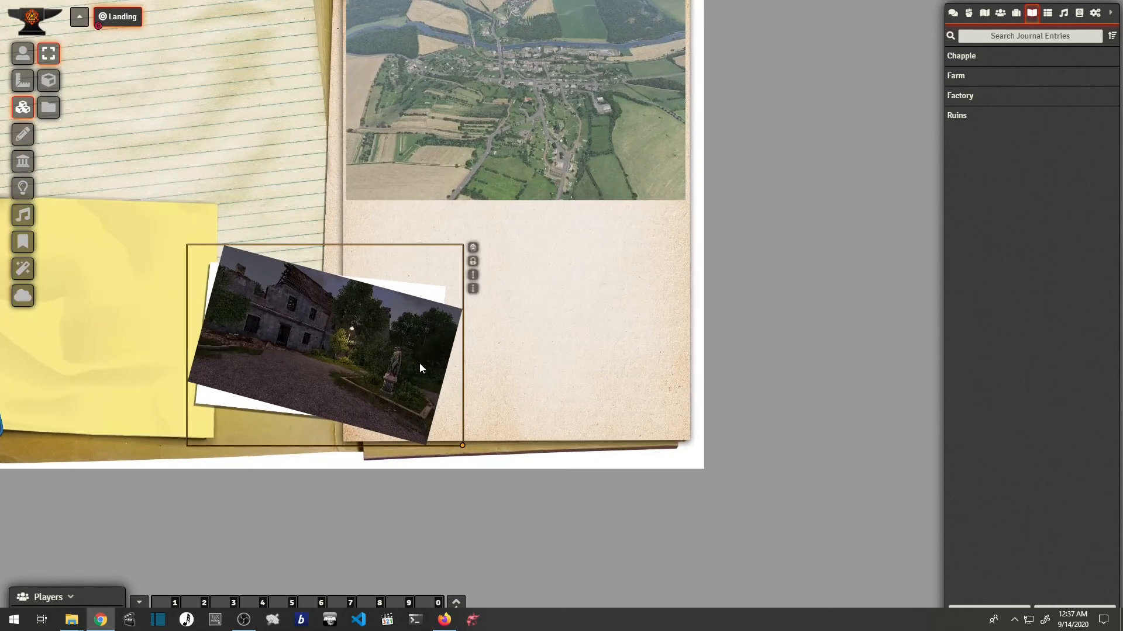
pyautogui.moveTo(472, 261)
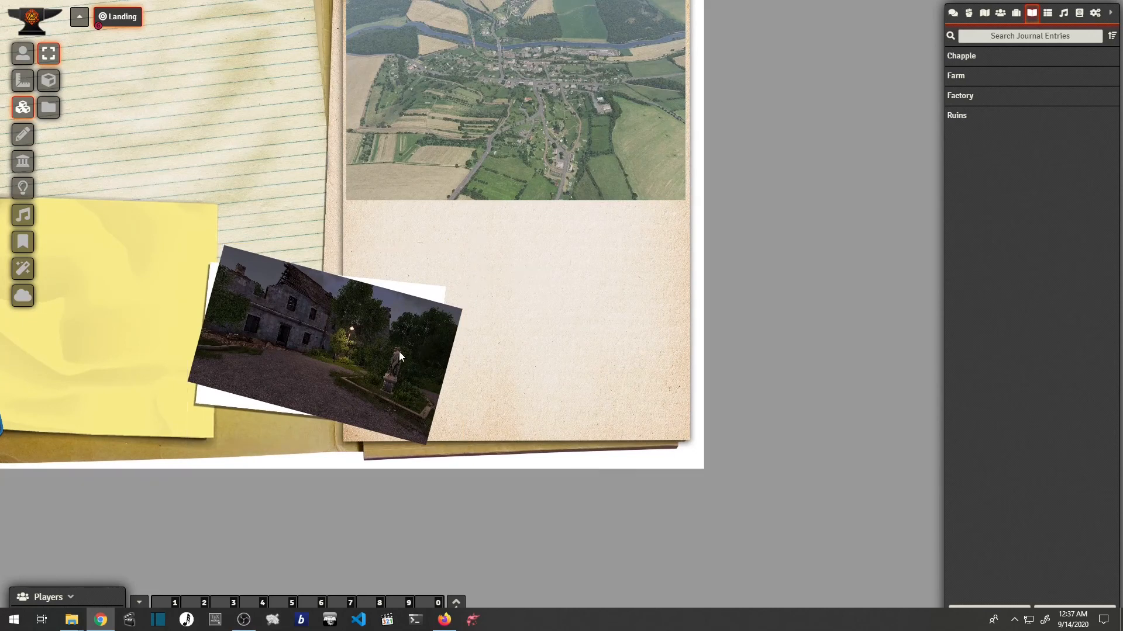
pyautogui.click(329, 343)
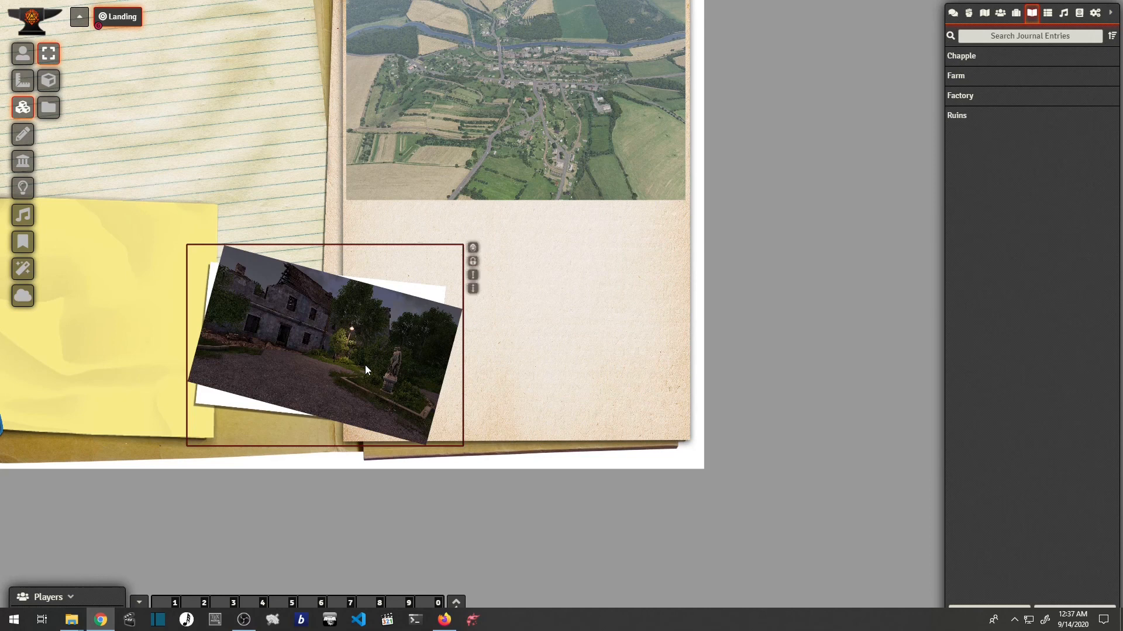
pyautogui.moveTo(473, 248)
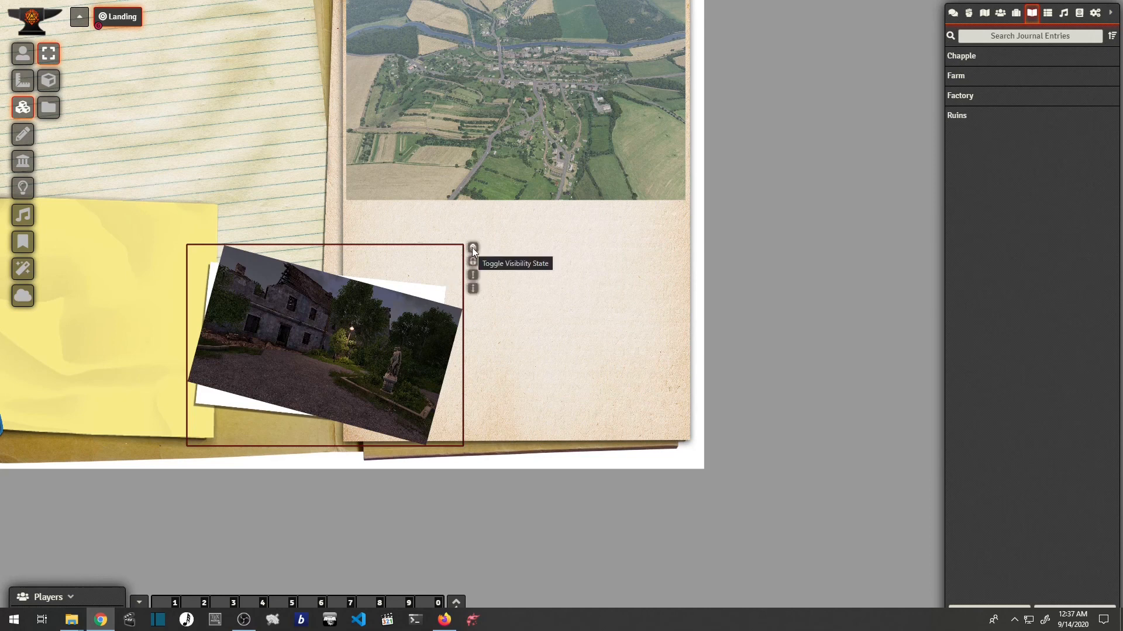